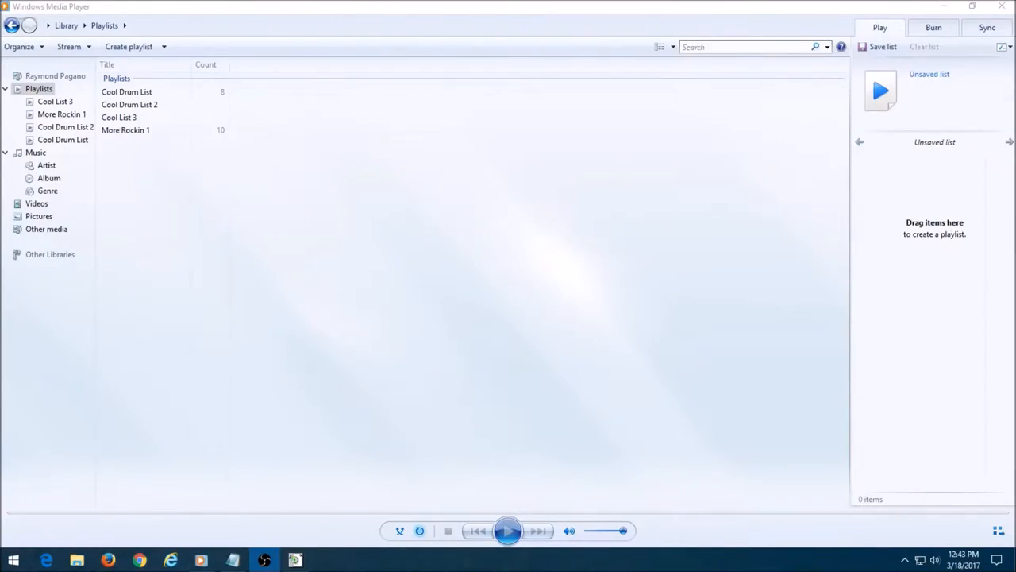
mouse_move(473, 257)
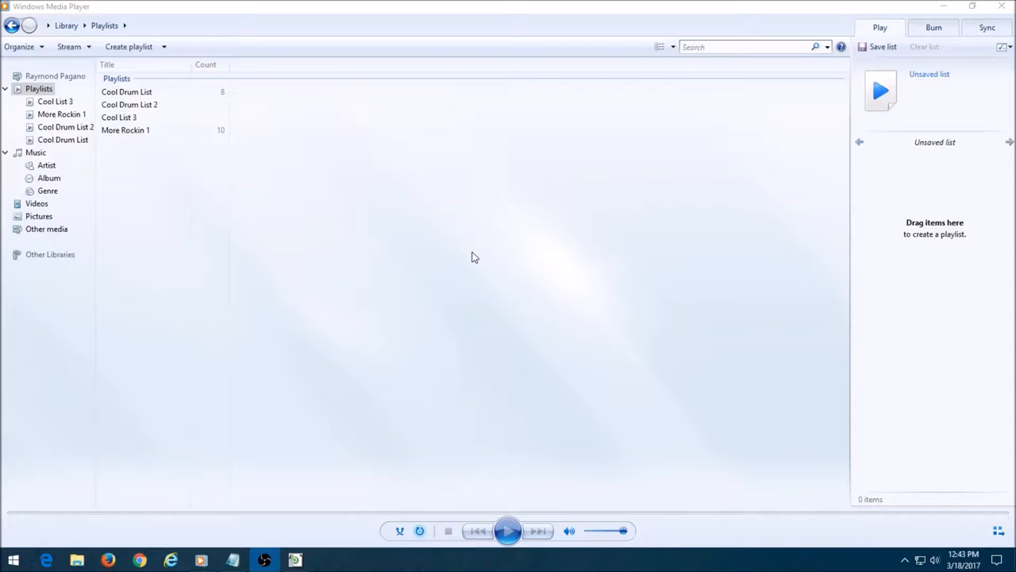
mouse_move(179, 437)
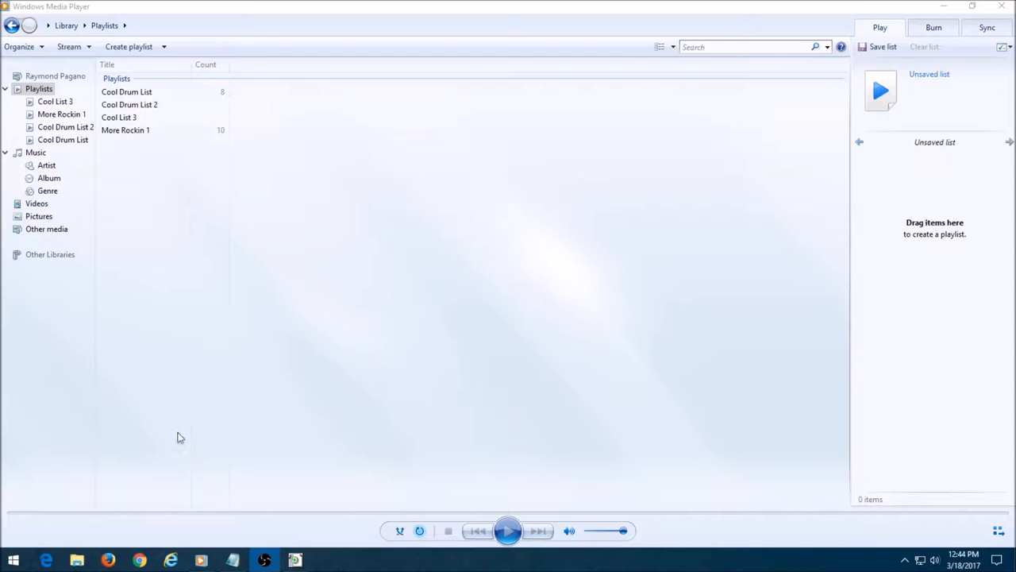
mouse_move(166, 346)
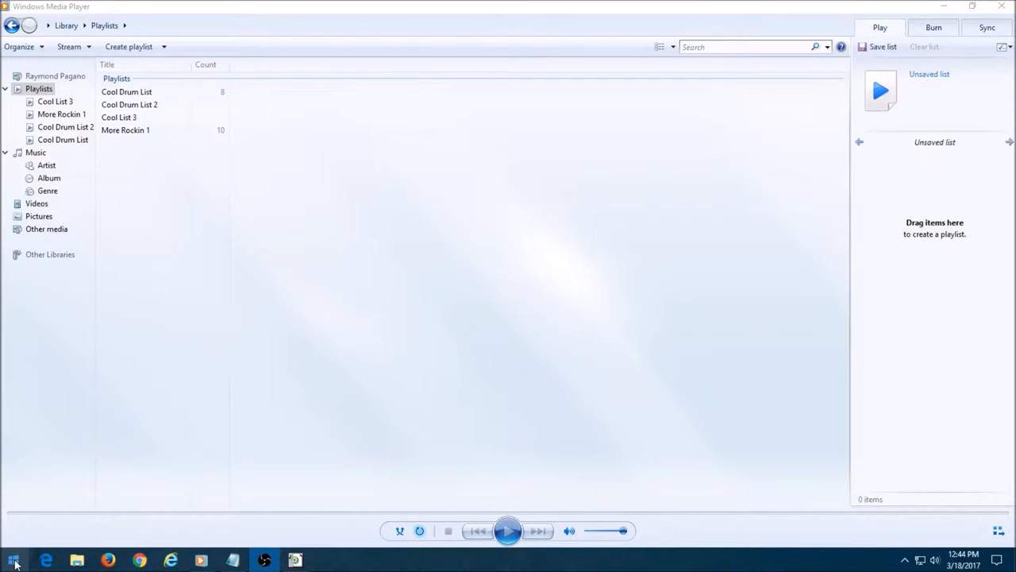
Add '12. Dancing The Night Away' from the Music folder to Media Player's play list.
click(12, 560)
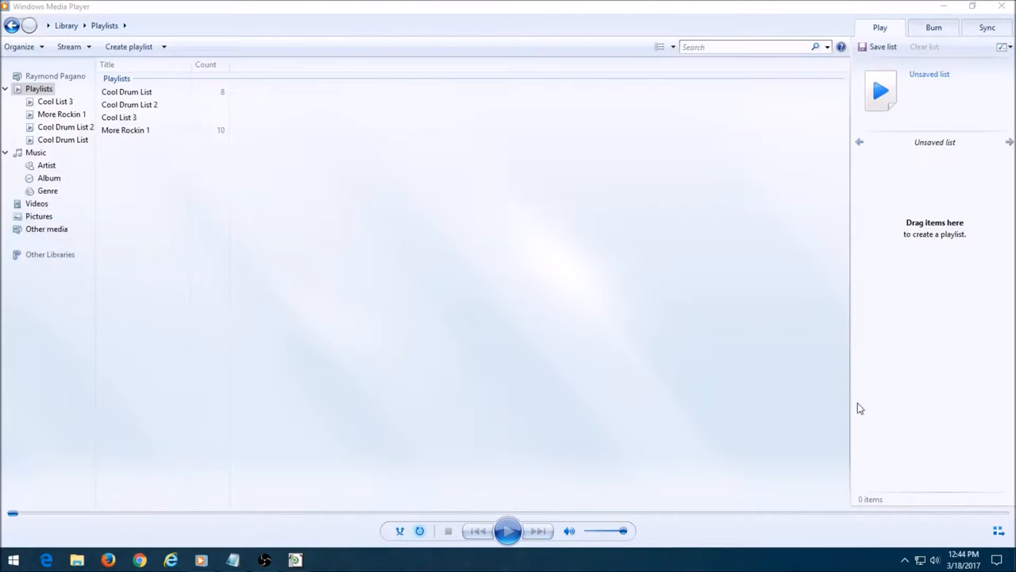
mouse_move(385, 489)
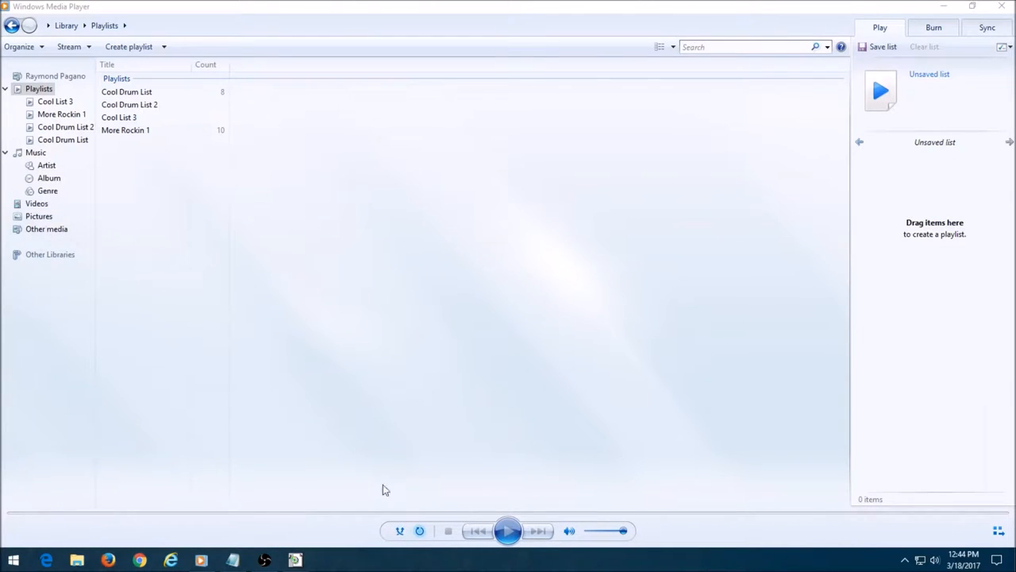
mouse_move(651, 222)
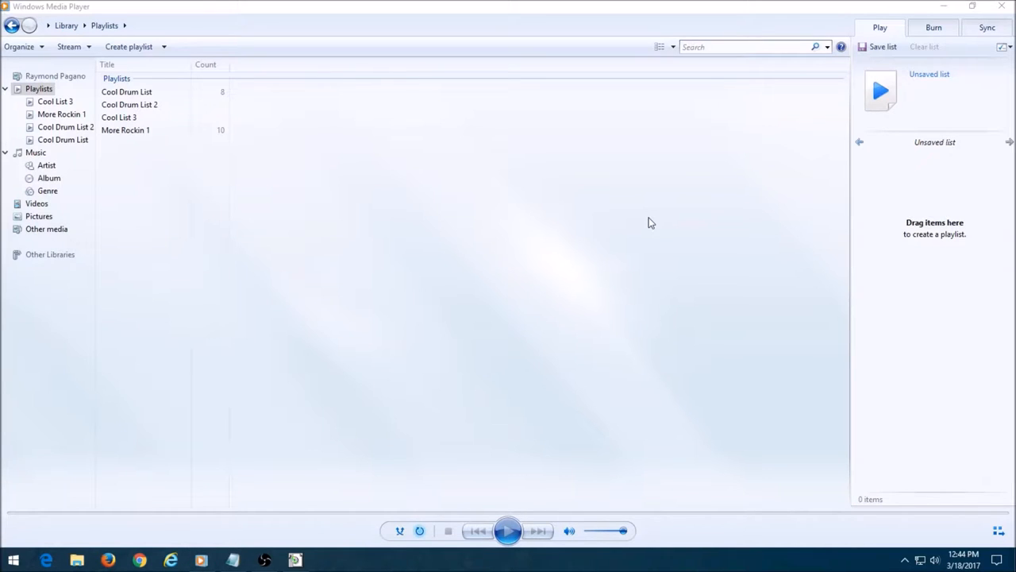
mouse_move(733, 208)
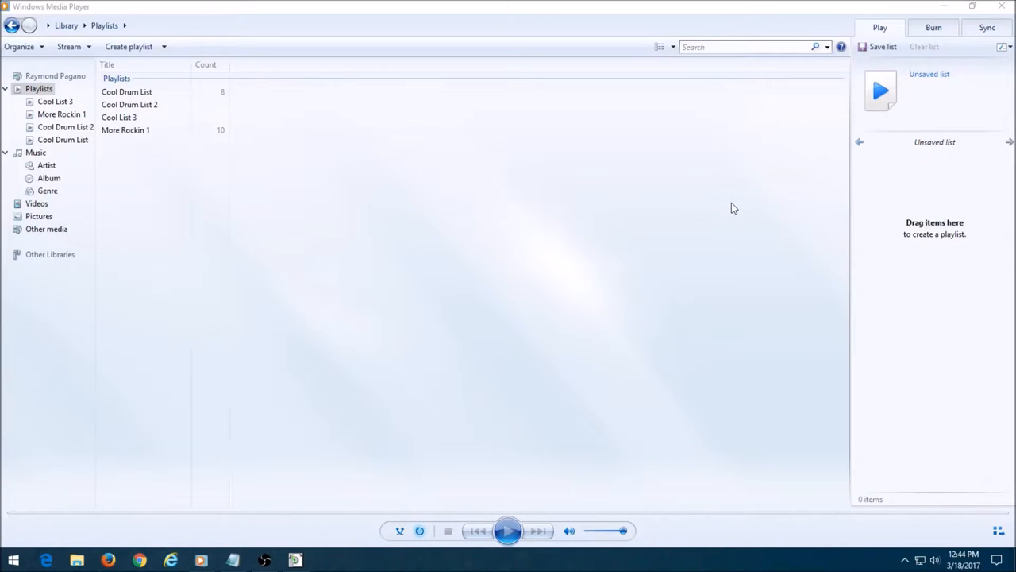
mouse_move(345, 426)
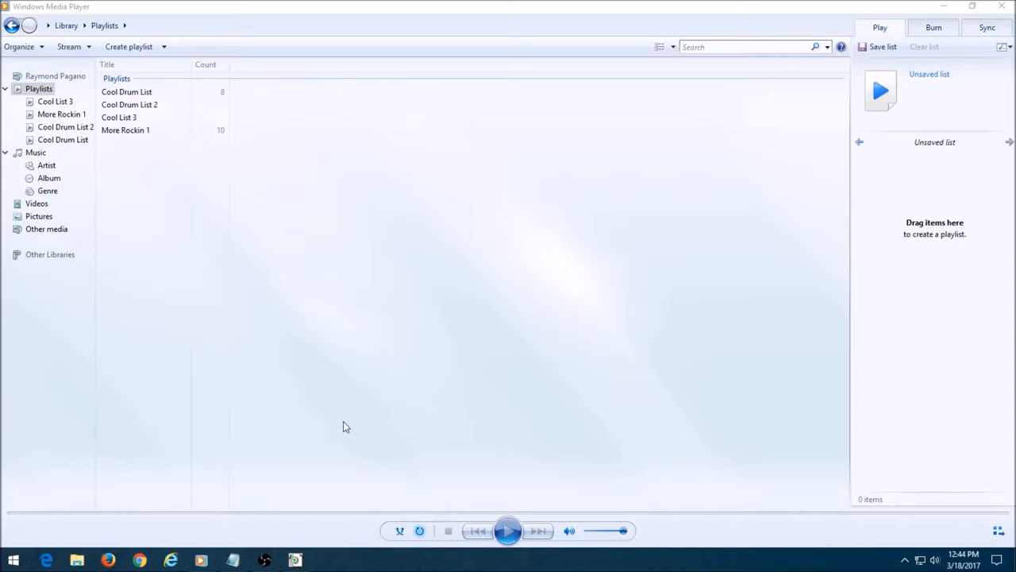
mouse_move(77, 560)
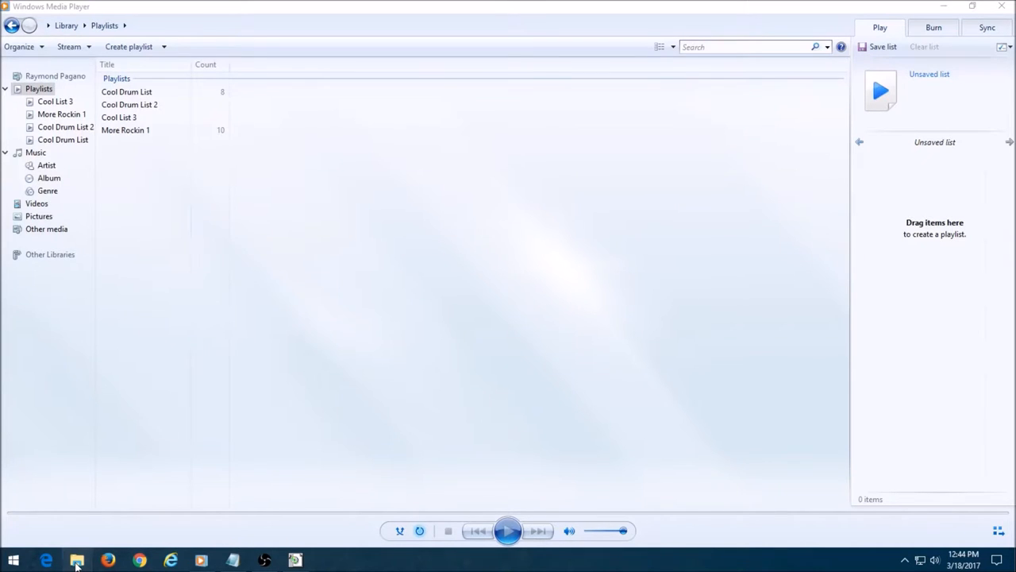
click(77, 561)
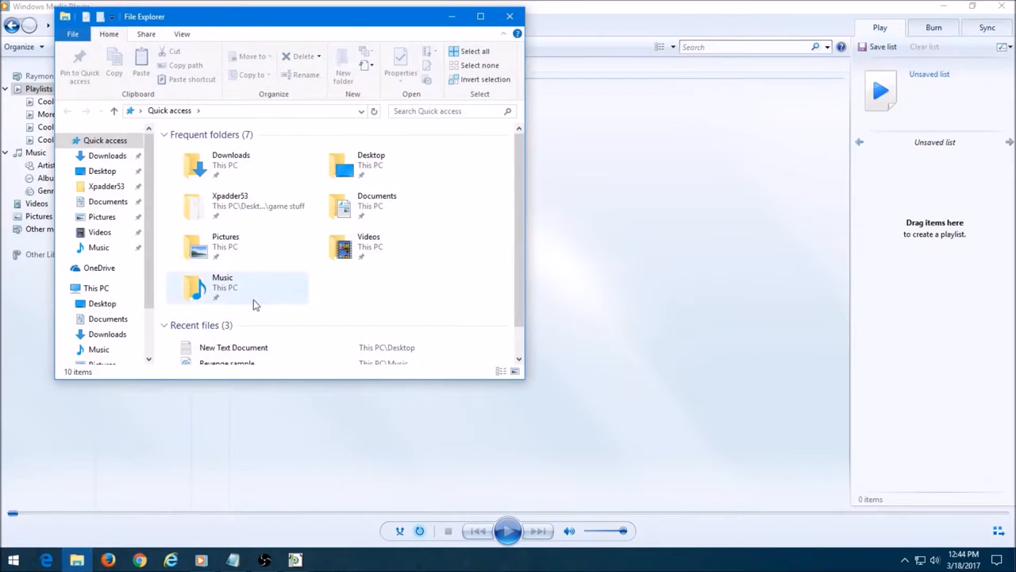
mouse_move(224, 298)
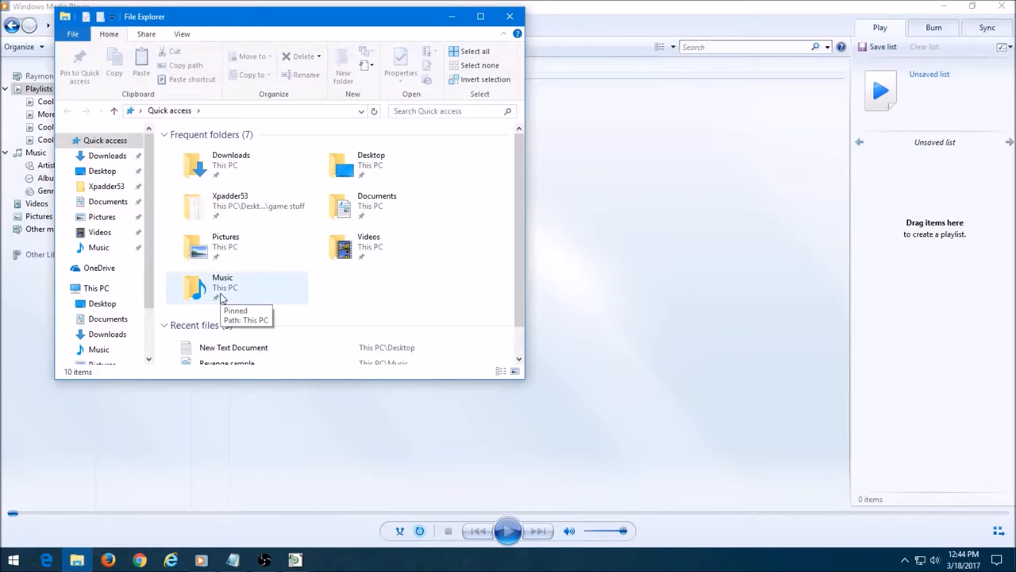
double_click(223, 282)
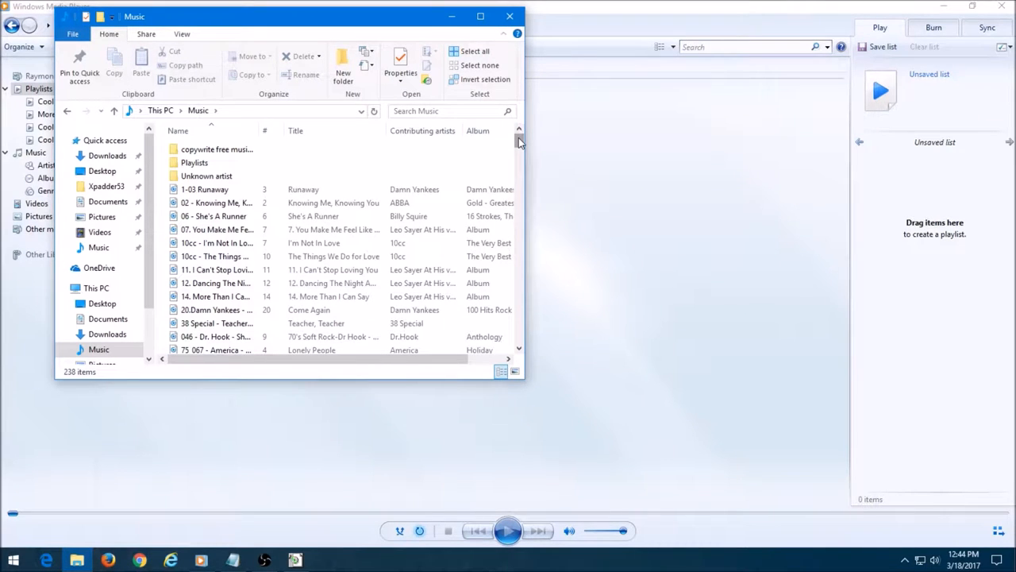
scroll(down, 3)
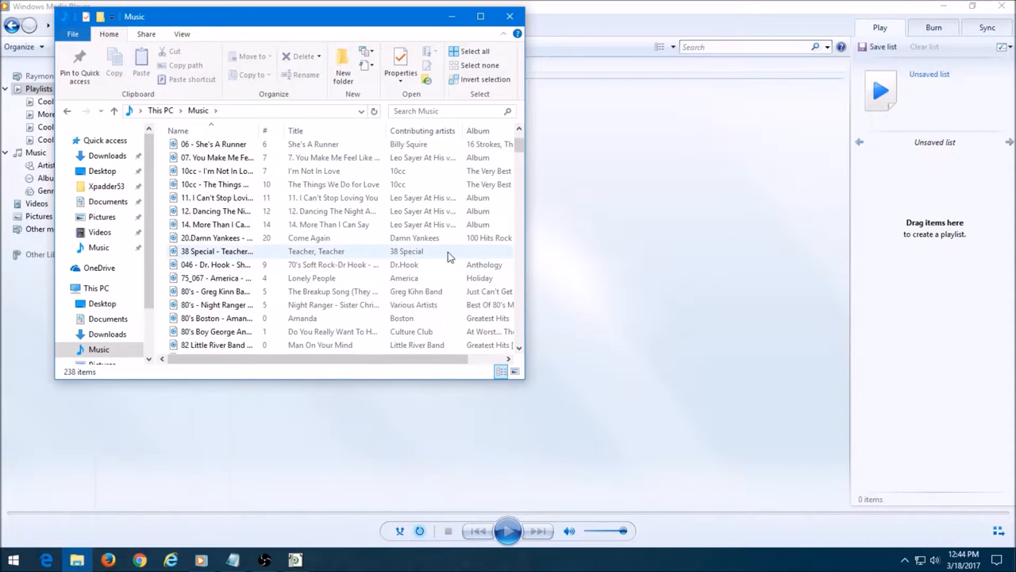
mouse_move(214, 291)
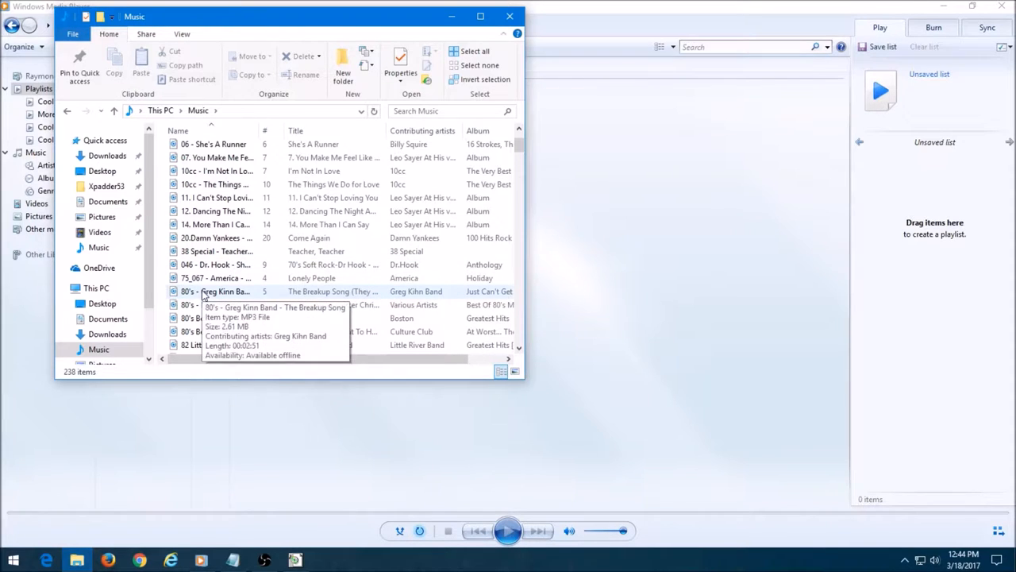
mouse_move(199, 237)
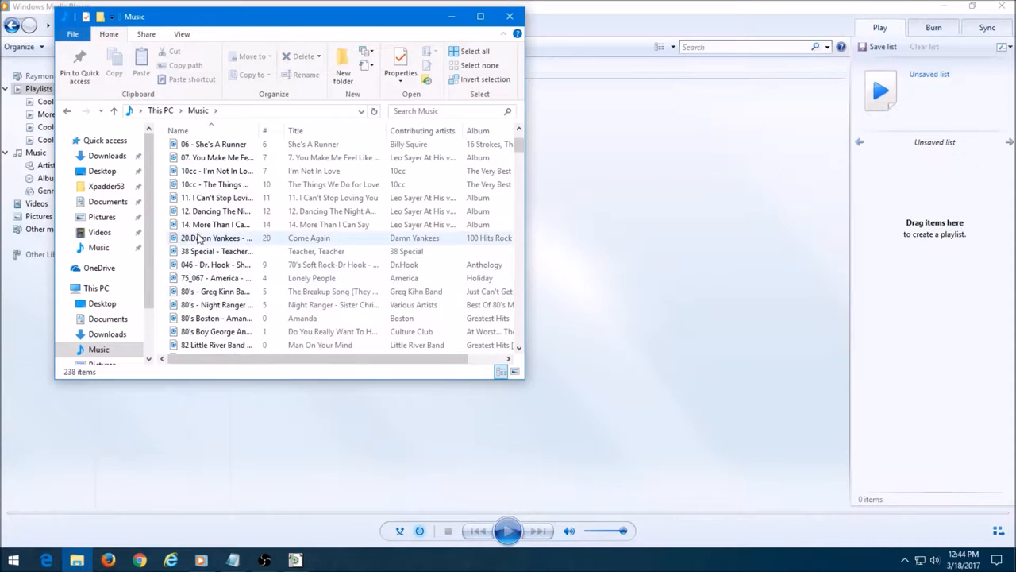
mouse_move(278, 238)
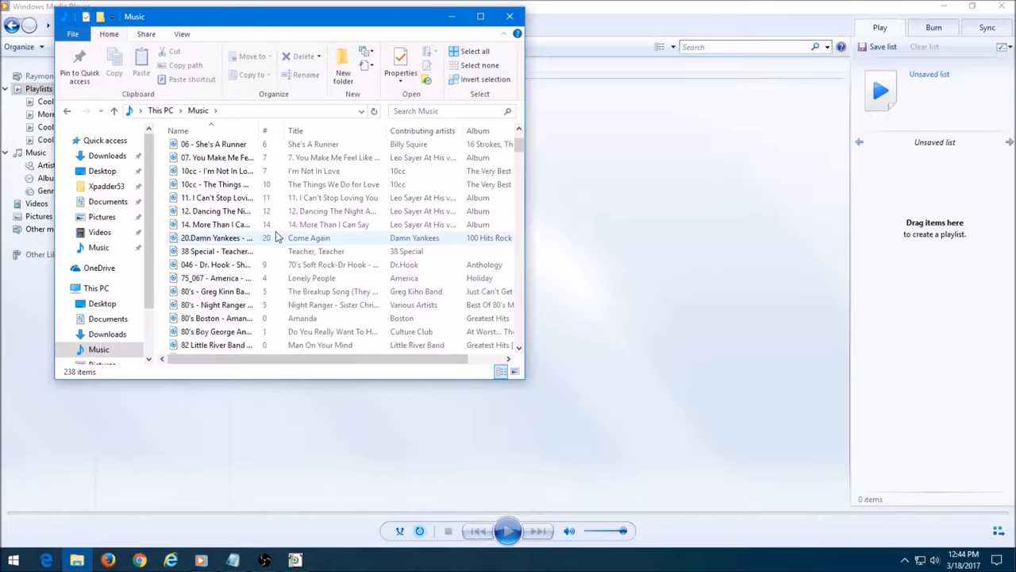
click(215, 210)
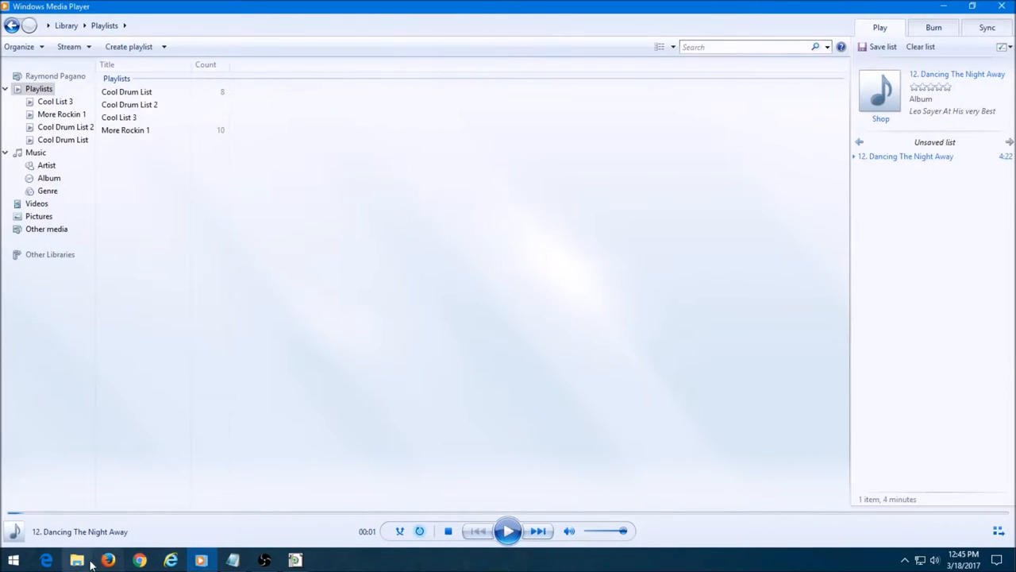
Add nine more Music tracks for ten songs totaling 38 minutes, then close Explorer.
click(76, 561)
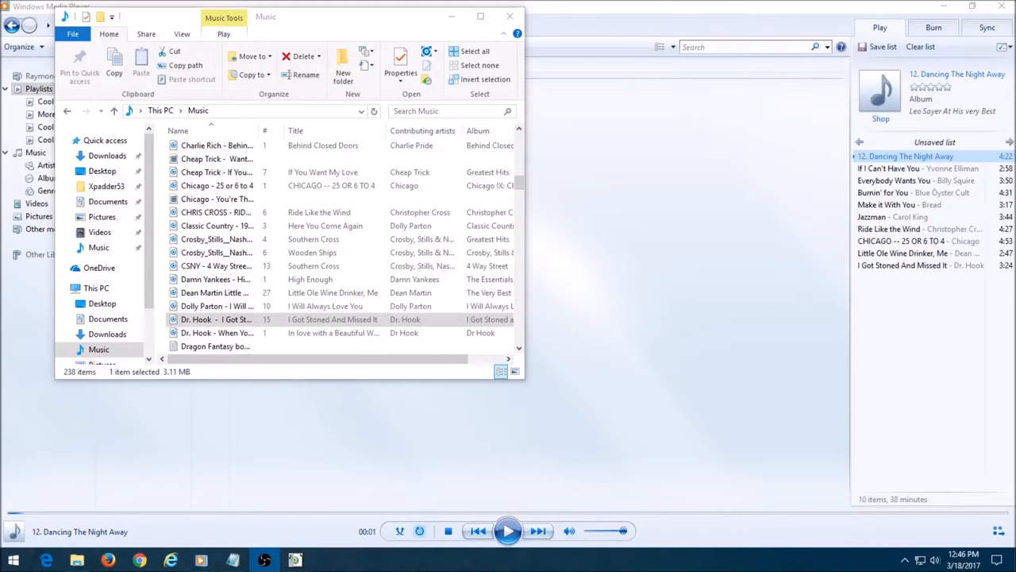
click(934, 141)
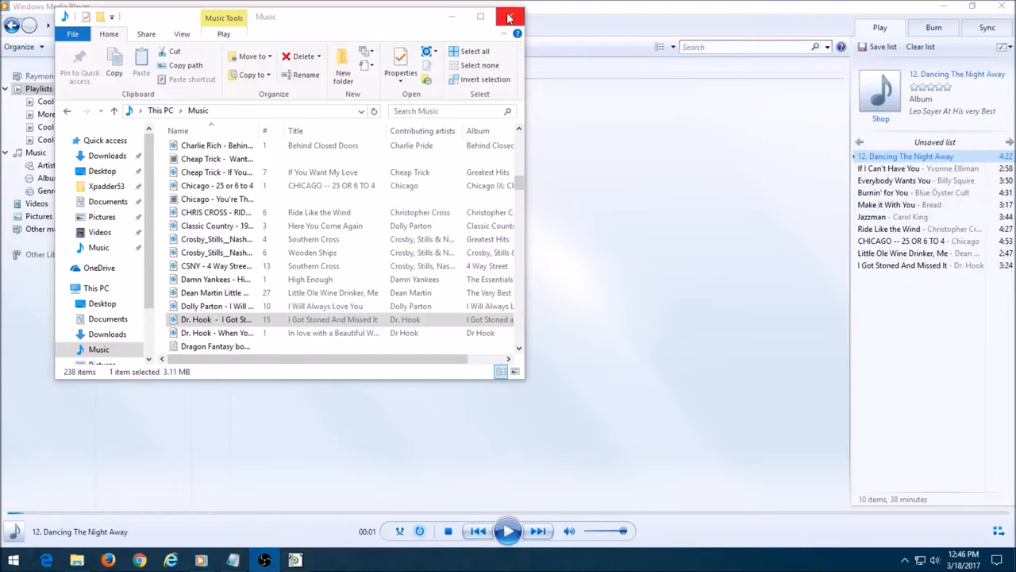
click(509, 17)
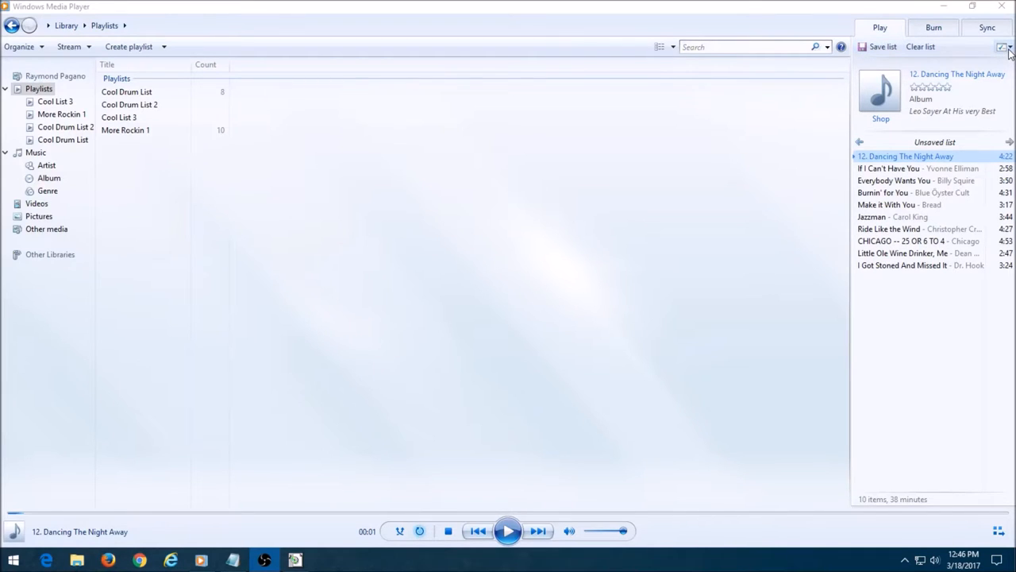
Shuffle the ten-song unsaved list with the Shuffle list option.
click(1003, 47)
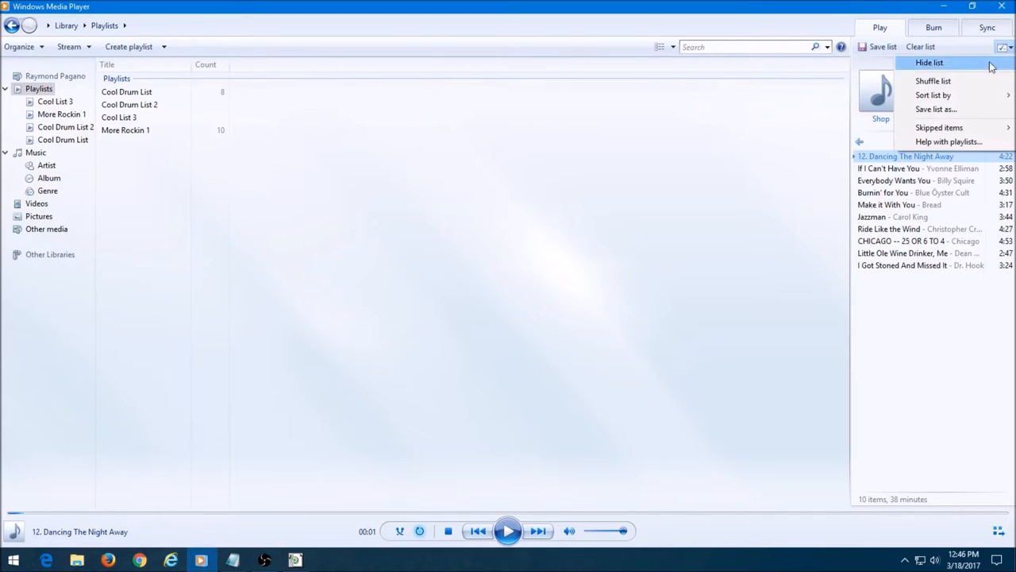
mouse_move(932, 80)
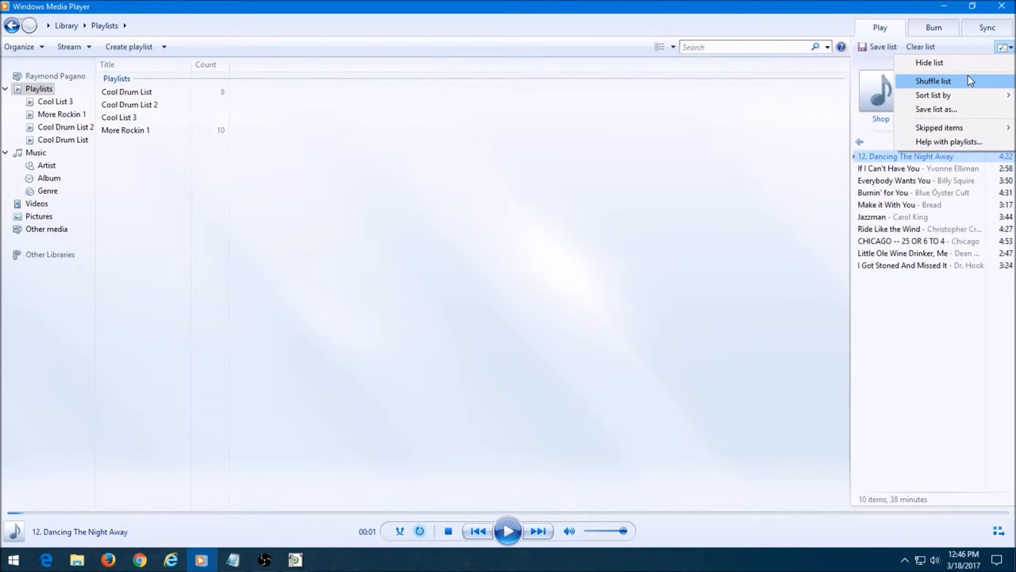
click(933, 80)
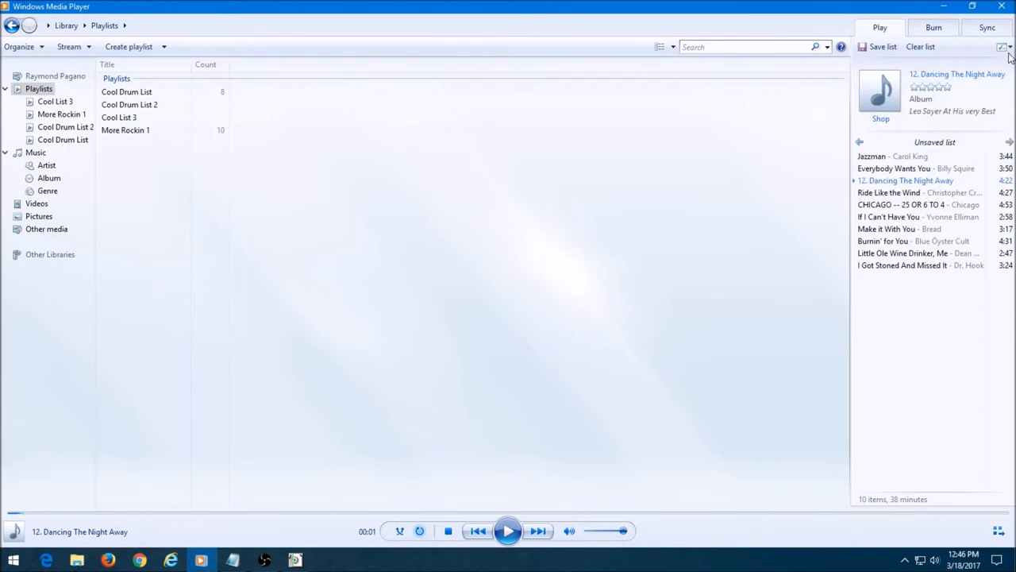
click(1004, 47)
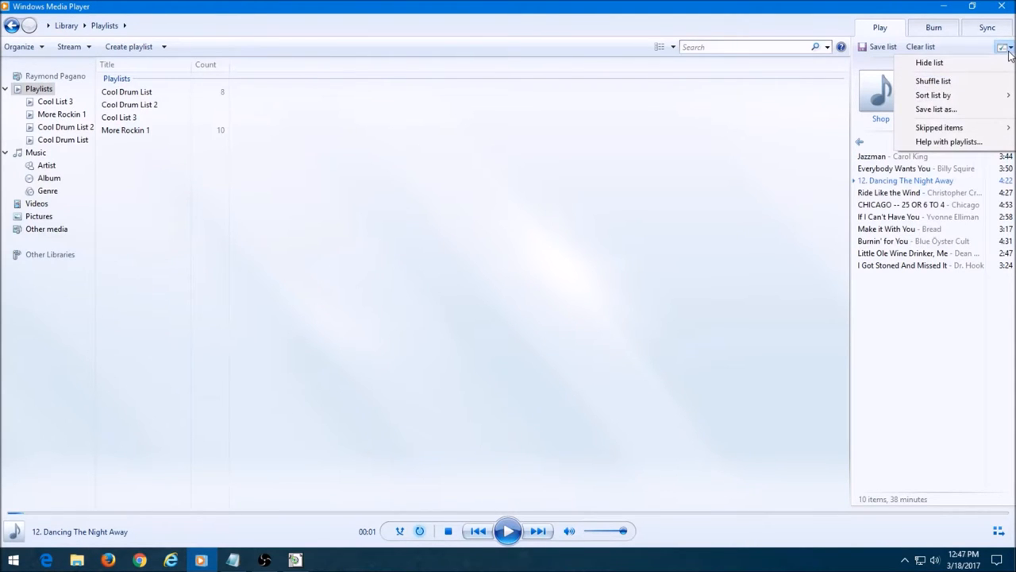
mouse_move(936, 108)
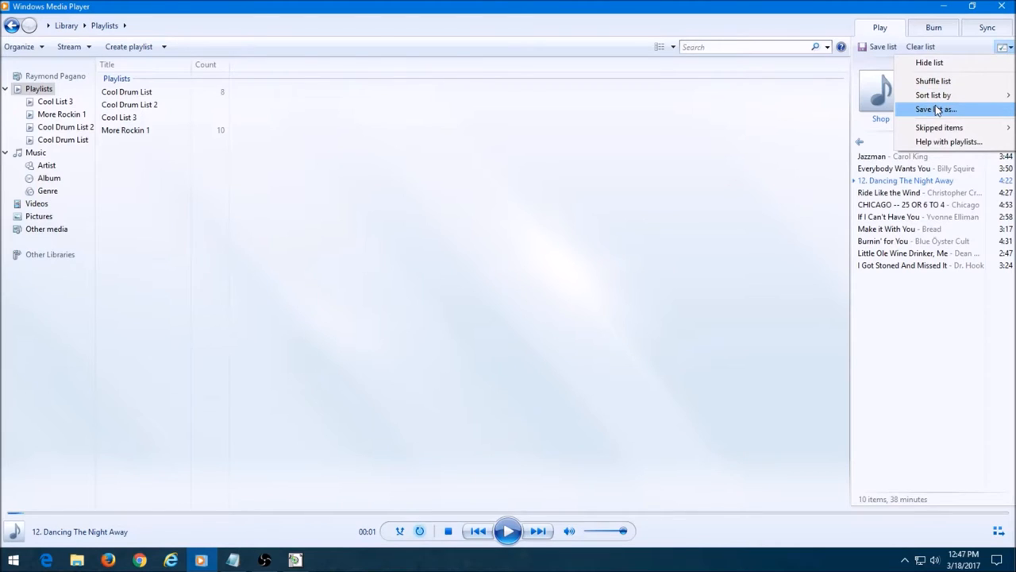
mouse_move(884, 51)
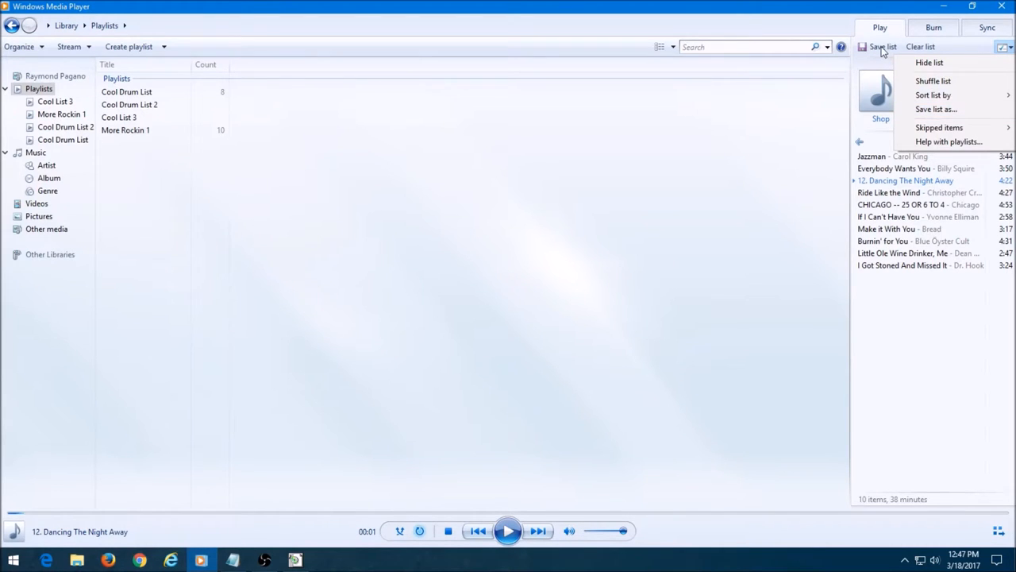
Save the shuffled ten-song list as the playlist 'New songs for Video'.
click(882, 46)
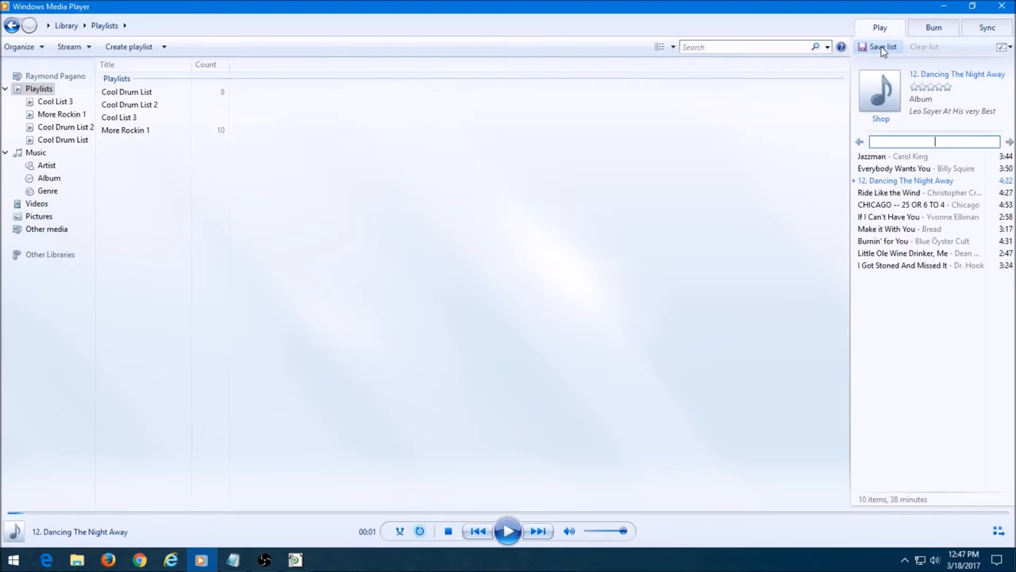
text(New songs for)
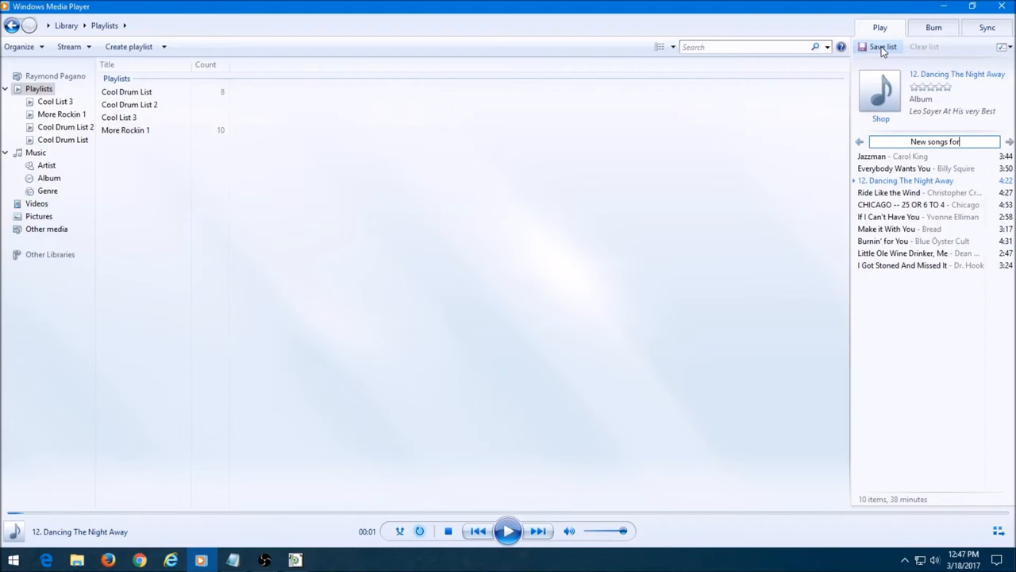
text(Video0)
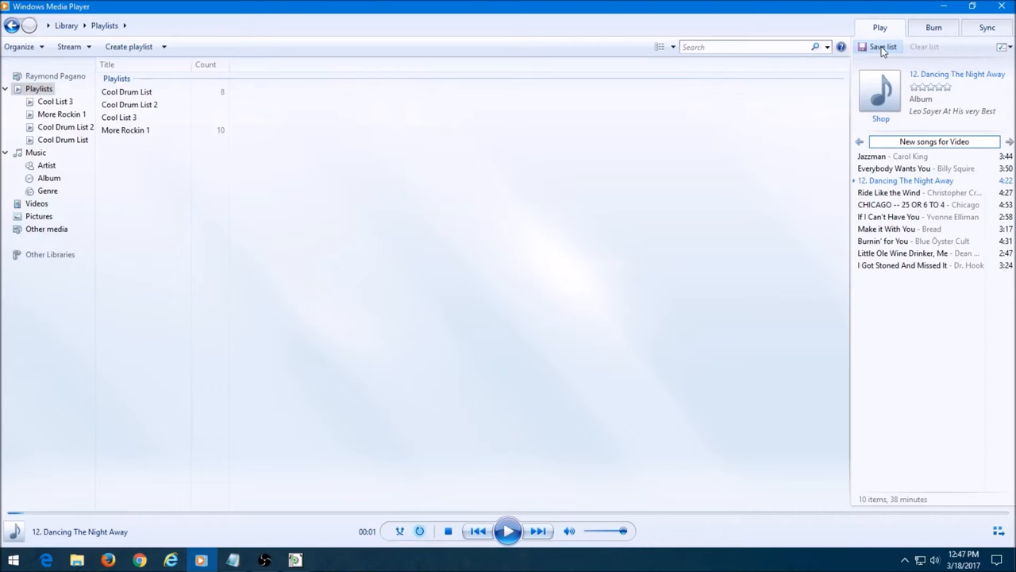
click(882, 46)
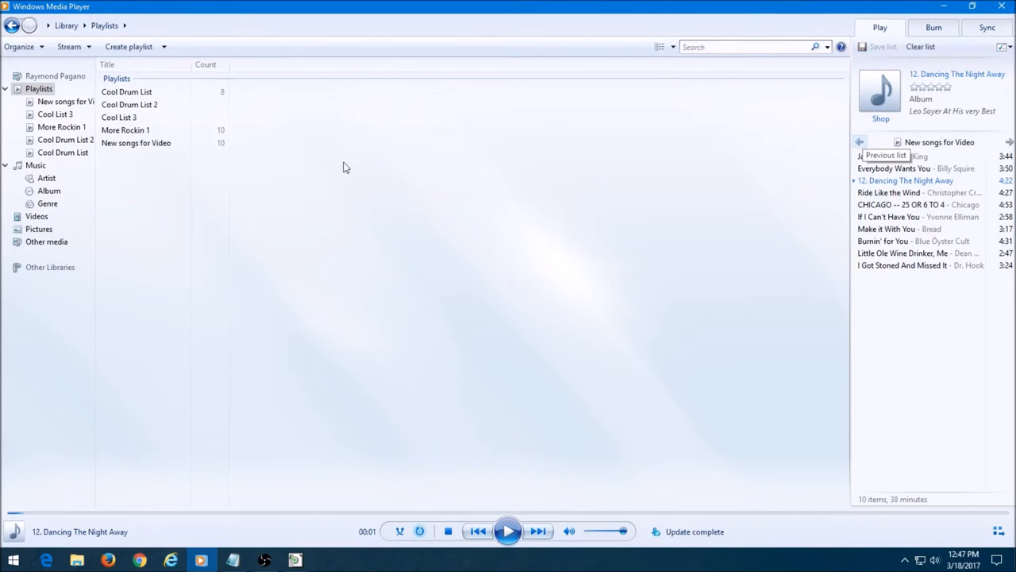
mouse_move(270, 184)
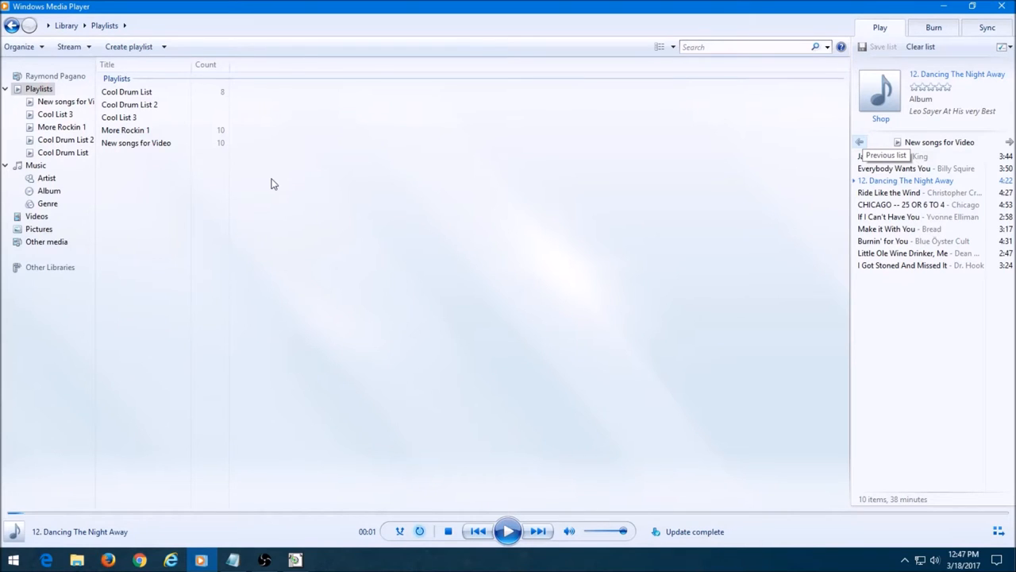
mouse_move(136, 143)
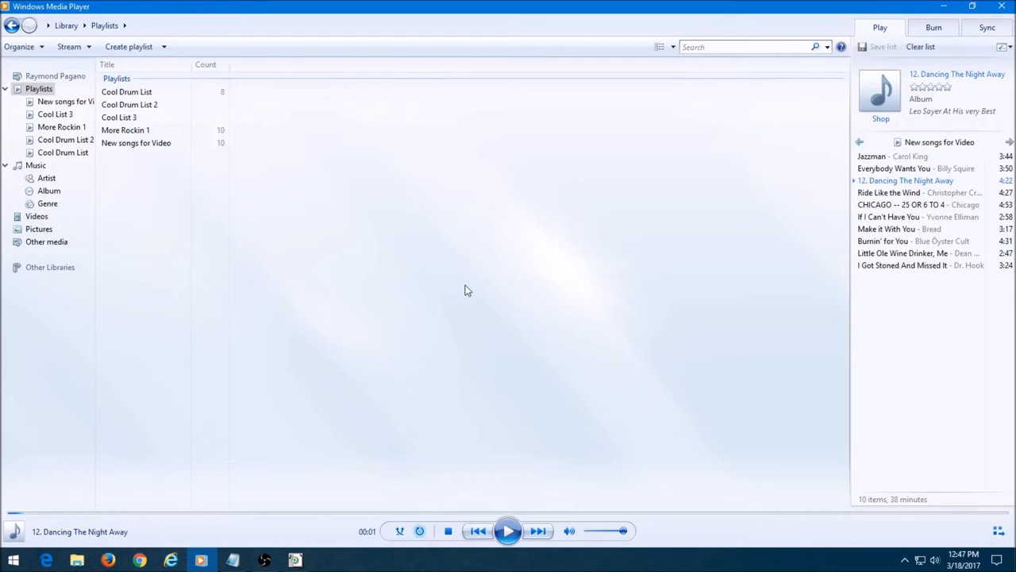
mouse_move(373, 468)
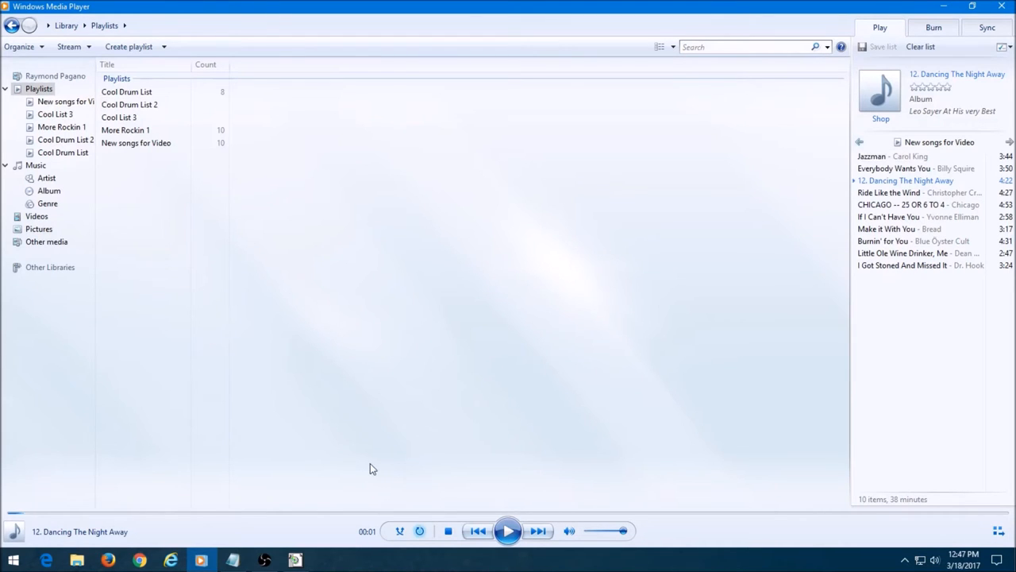
Switch to Playlist Print from its taskbar icon, showing its introductory notes.
click(294, 560)
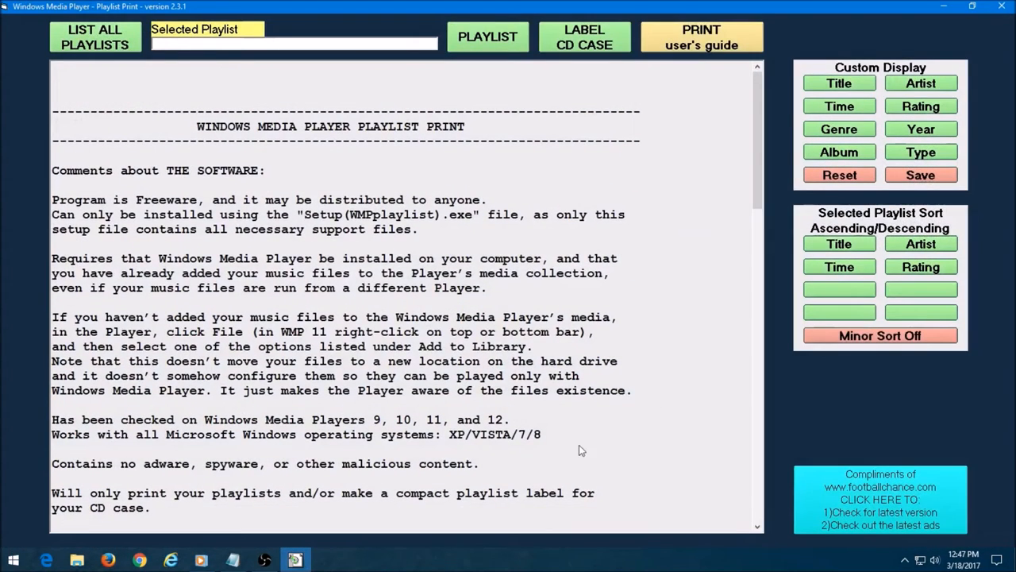
mouse_move(686, 357)
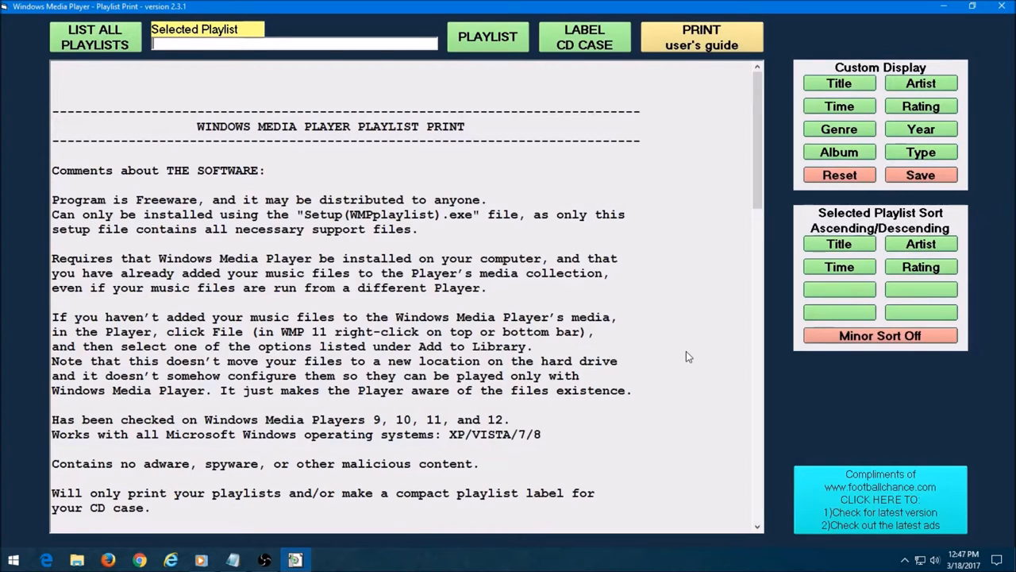
mouse_move(447, 243)
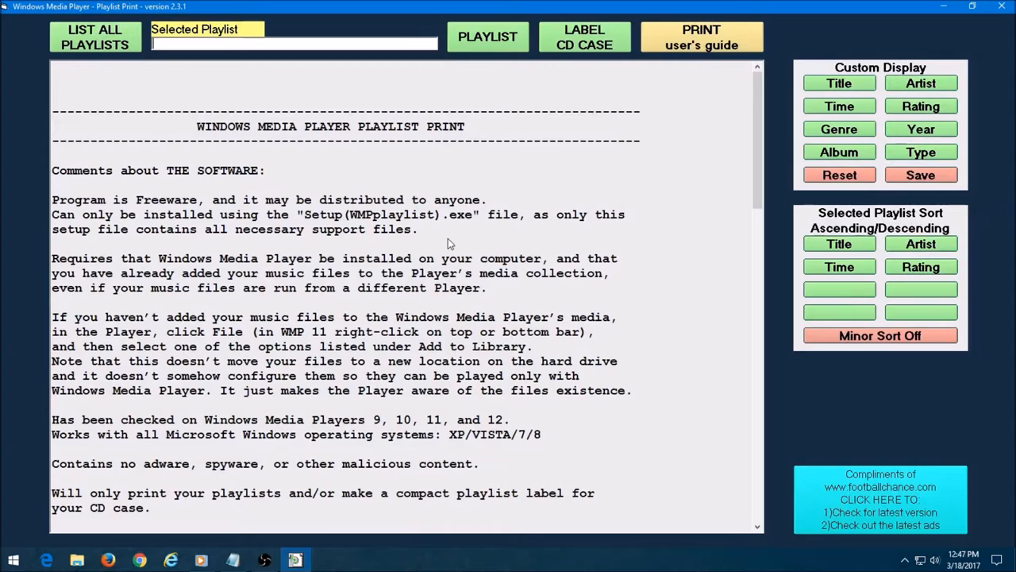
mouse_move(445, 242)
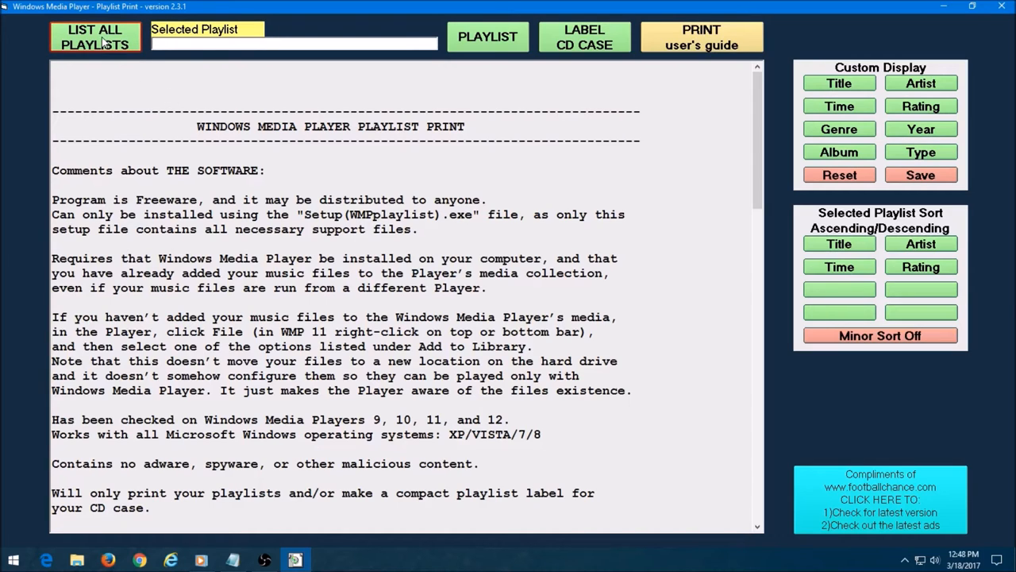
List all playlists and show 'New songs for Video': ten songs totaling 38:14.
click(95, 36)
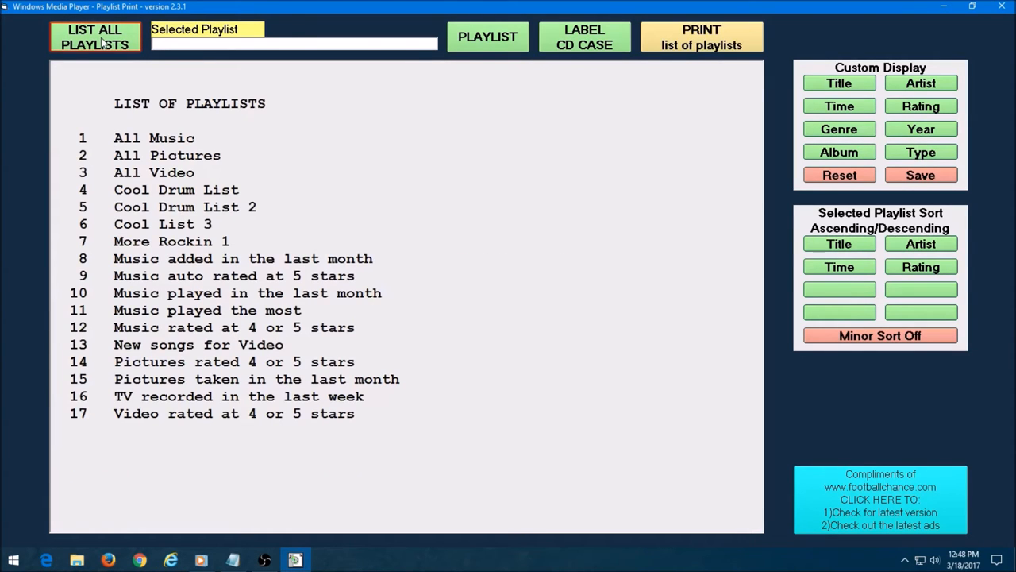
click(185, 206)
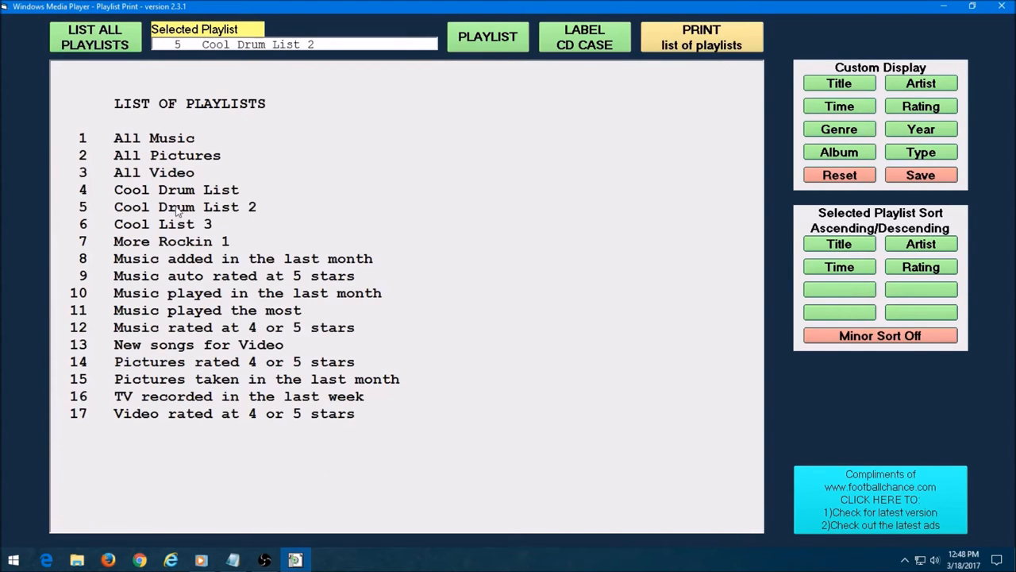
click(234, 327)
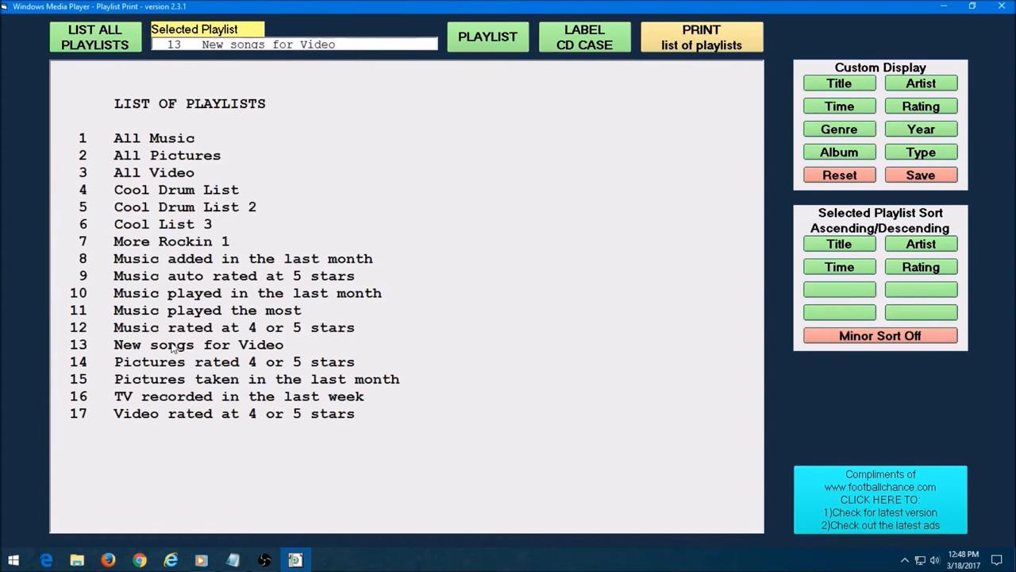
click(487, 37)
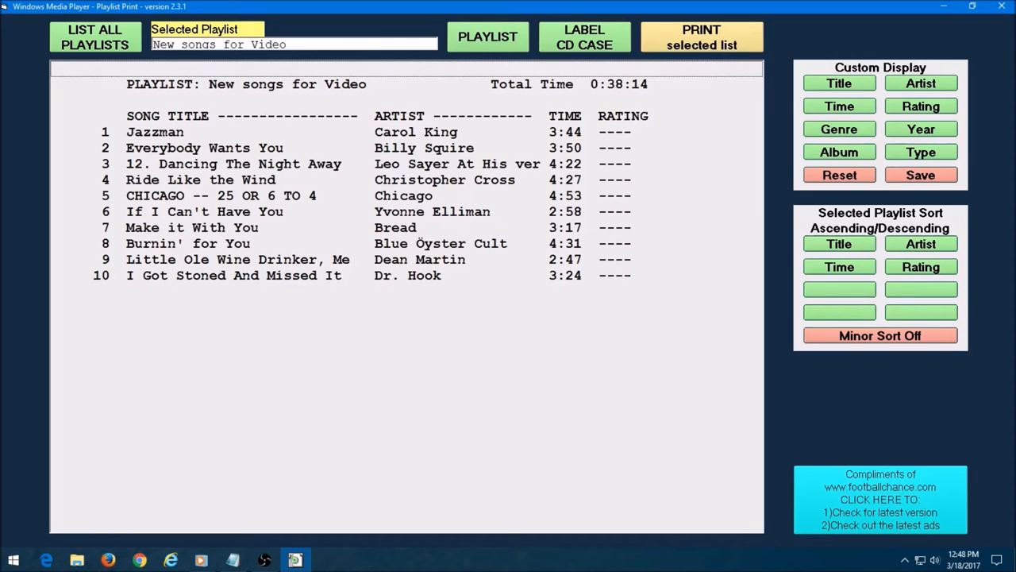
mouse_move(268, 229)
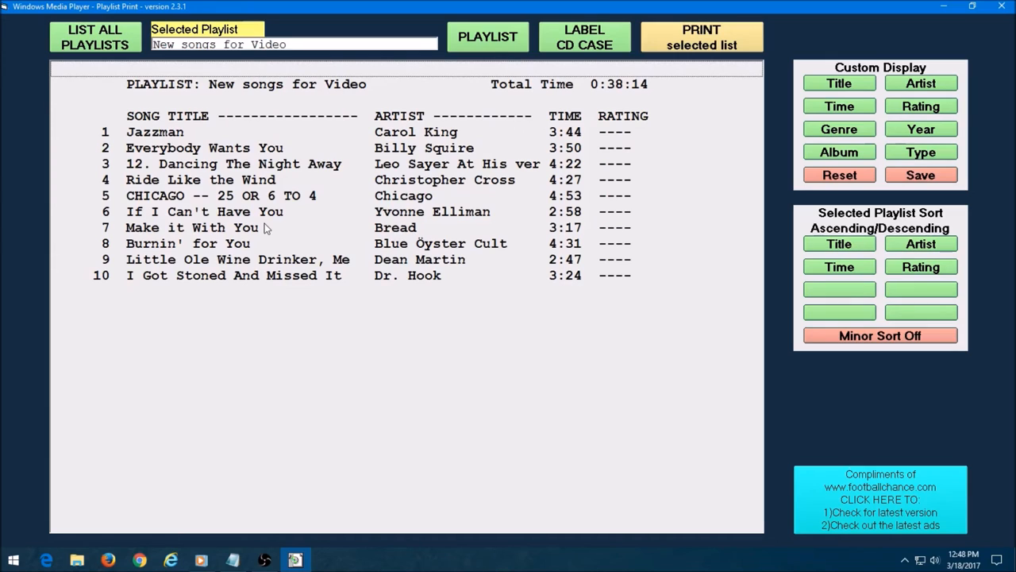
mouse_move(233, 256)
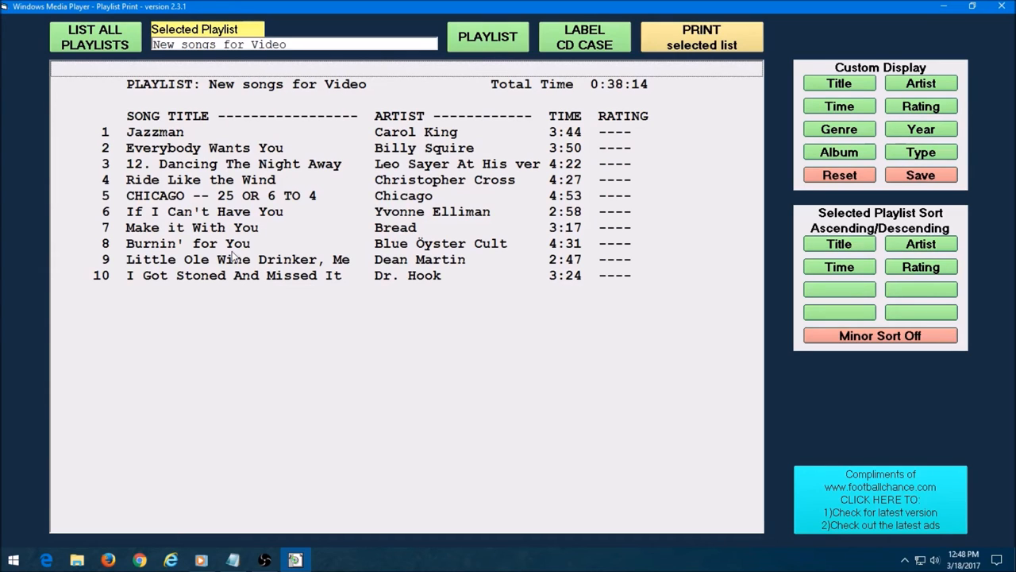